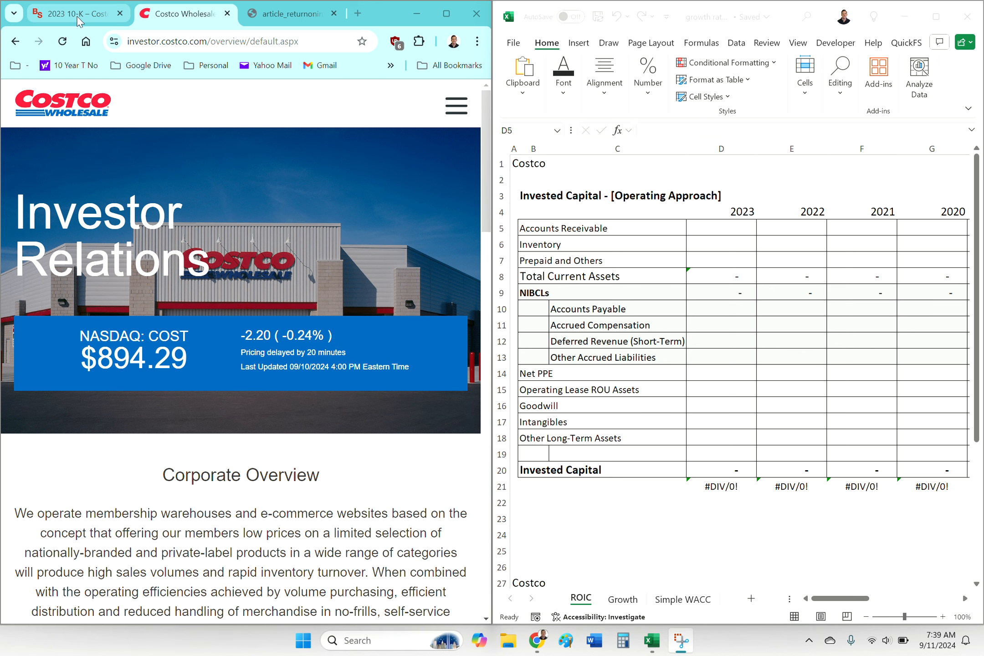
# - Enter 2023 receivables 2,285, inventory 16,651 and prepaid expenses 1,709 from the 10-K
pyautogui.click(72, 13)
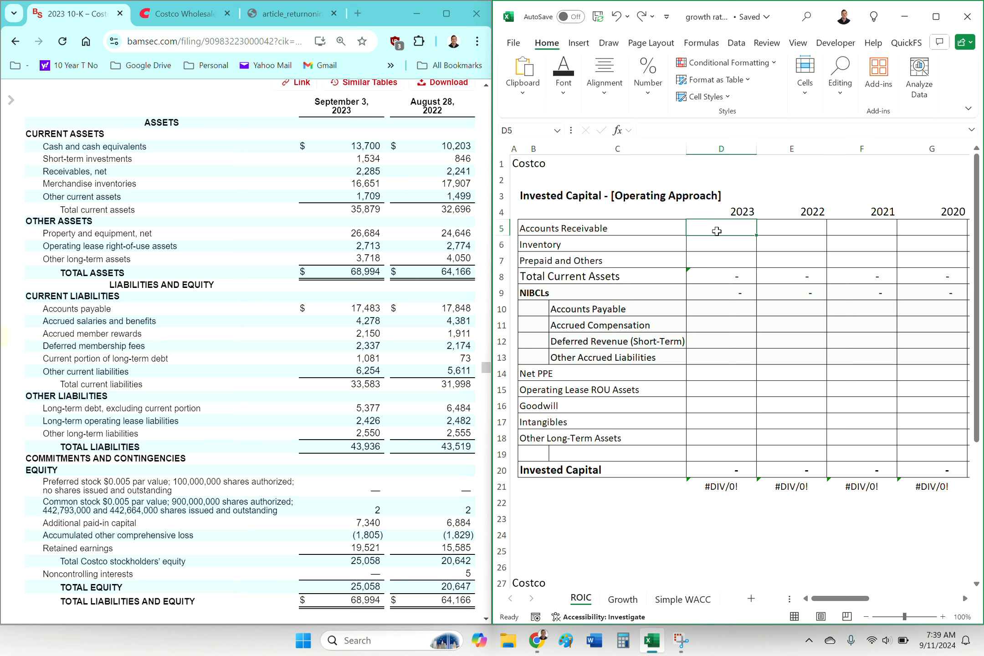
pyautogui.write('2285')
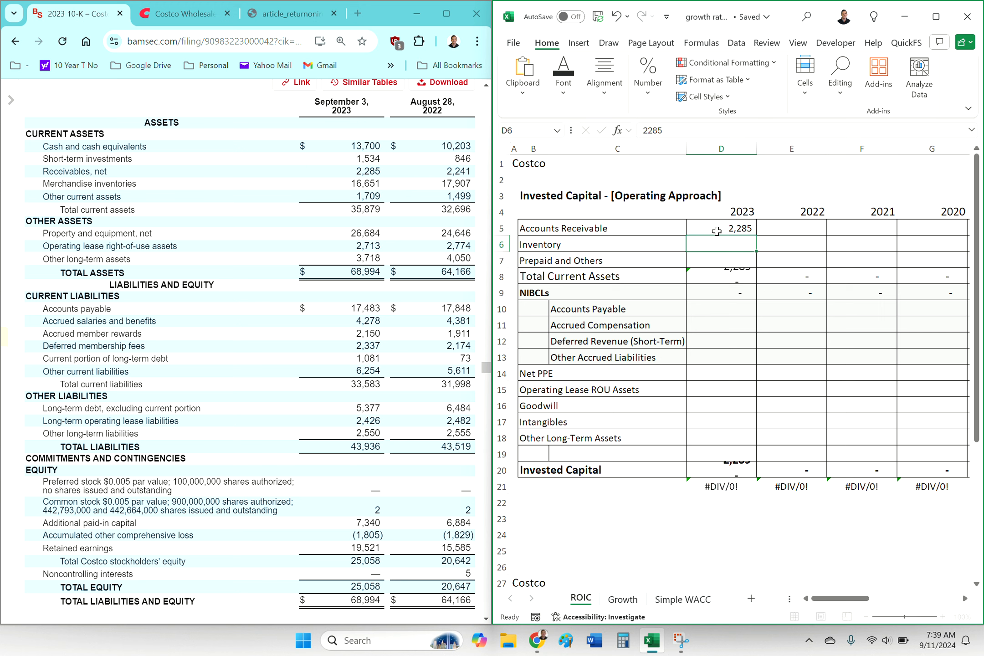
pyautogui.write('16651')
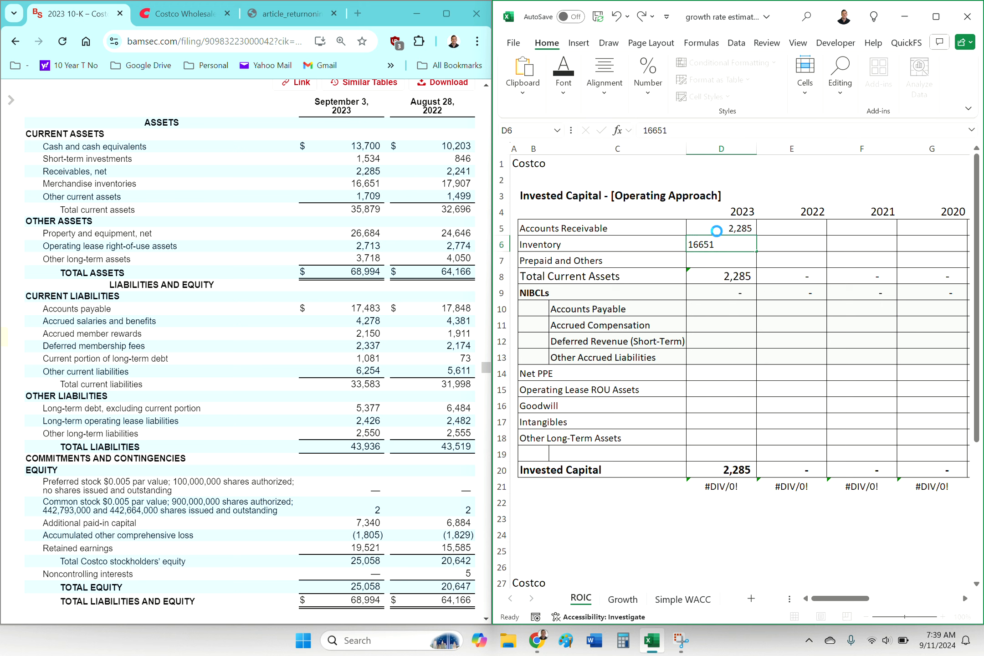
pyautogui.write('1709')
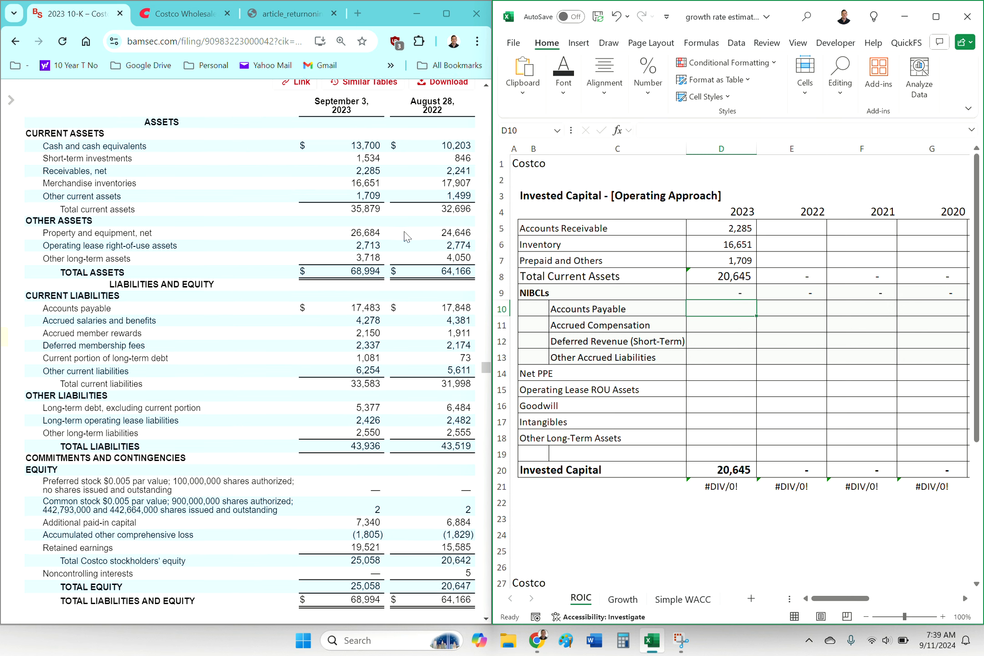
# - Enter payables and accrued compensation 4,278, and label the Accrued Compensation row
pyautogui.write('174')
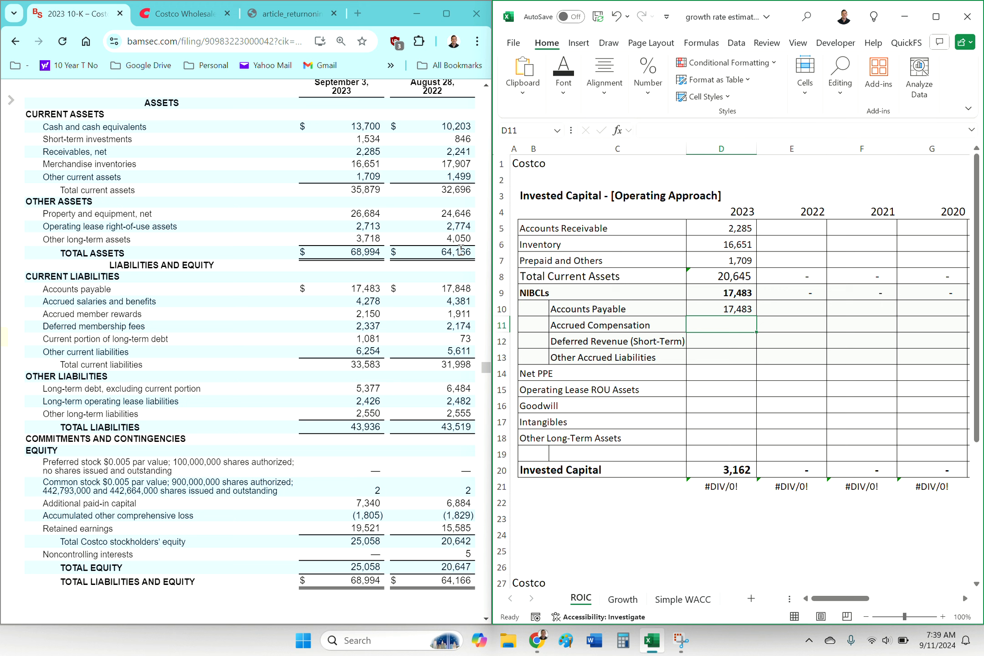
pyautogui.write('4278')
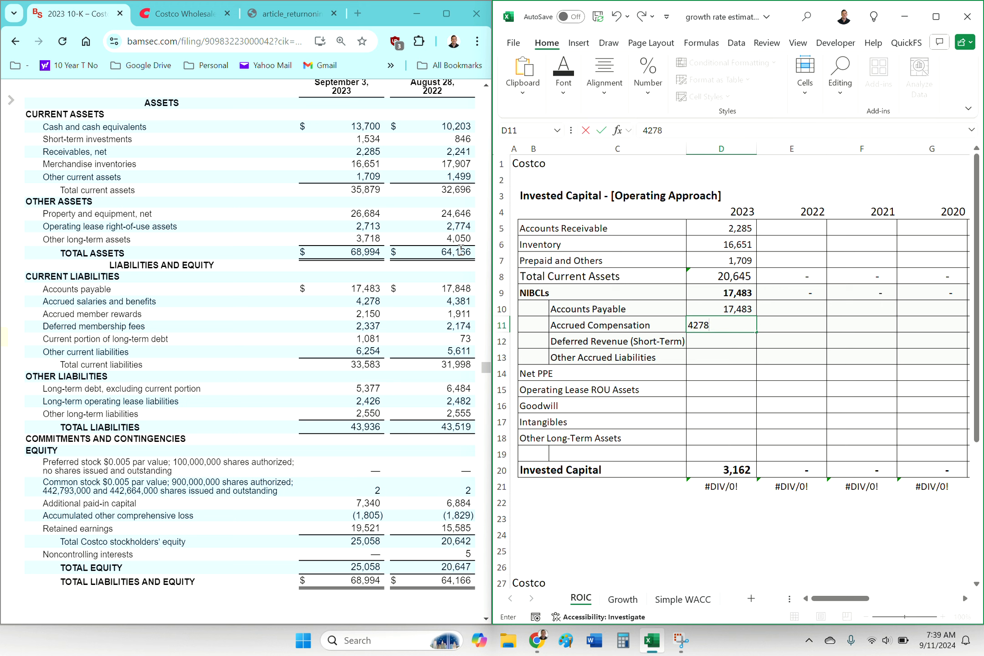
pyautogui.press('enter')
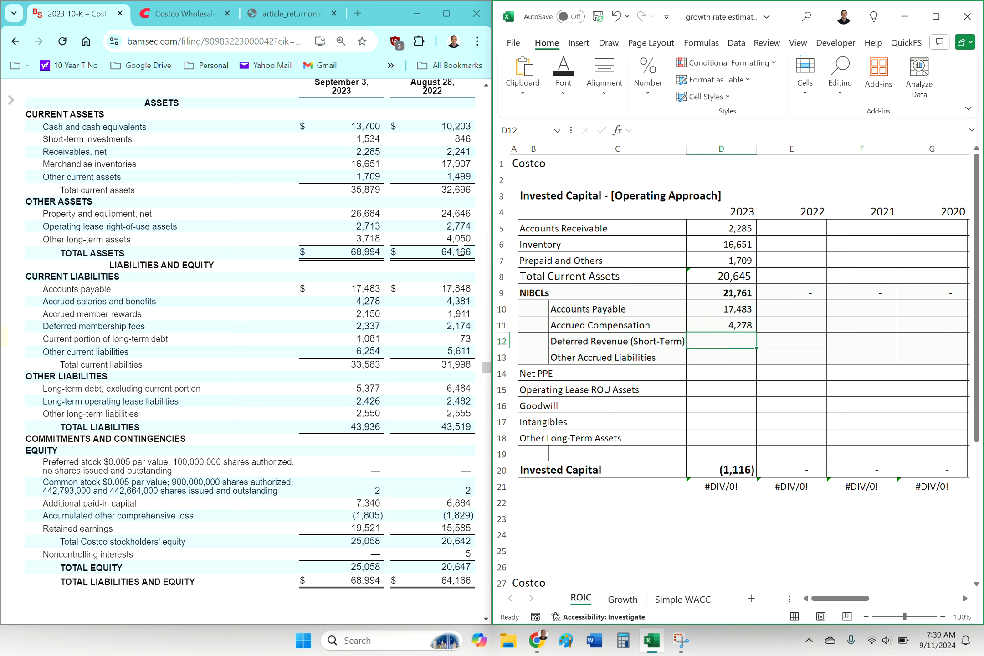
pyautogui.write('accrued Compensation')
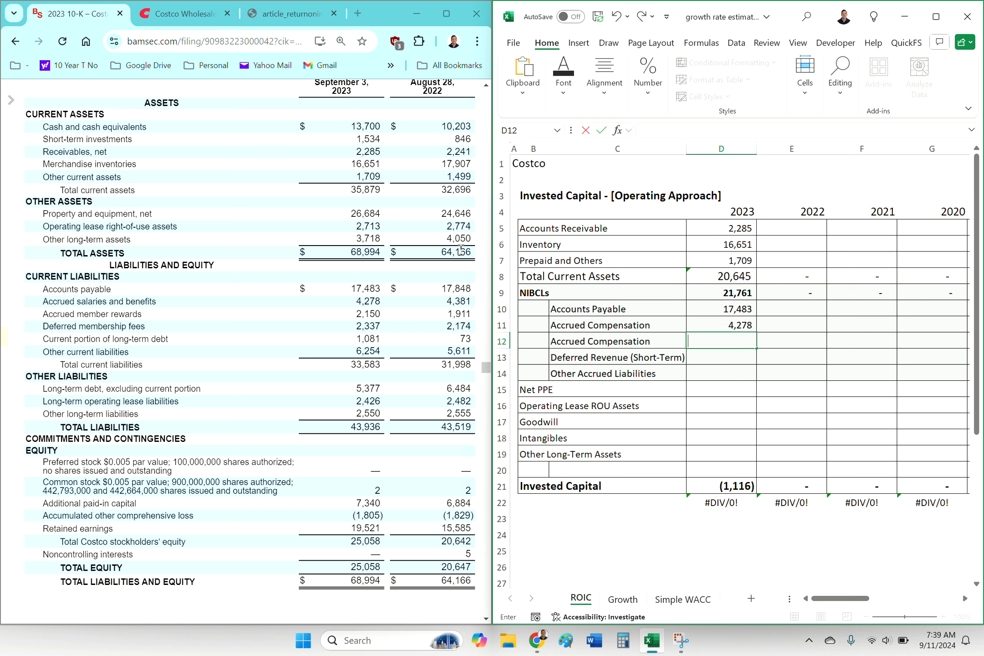
# - Label row 12 'Accrued mbr rewards' and fill D12:D14 with 2,150, 2,337 and 6,254
pyautogui.click(590, 341)
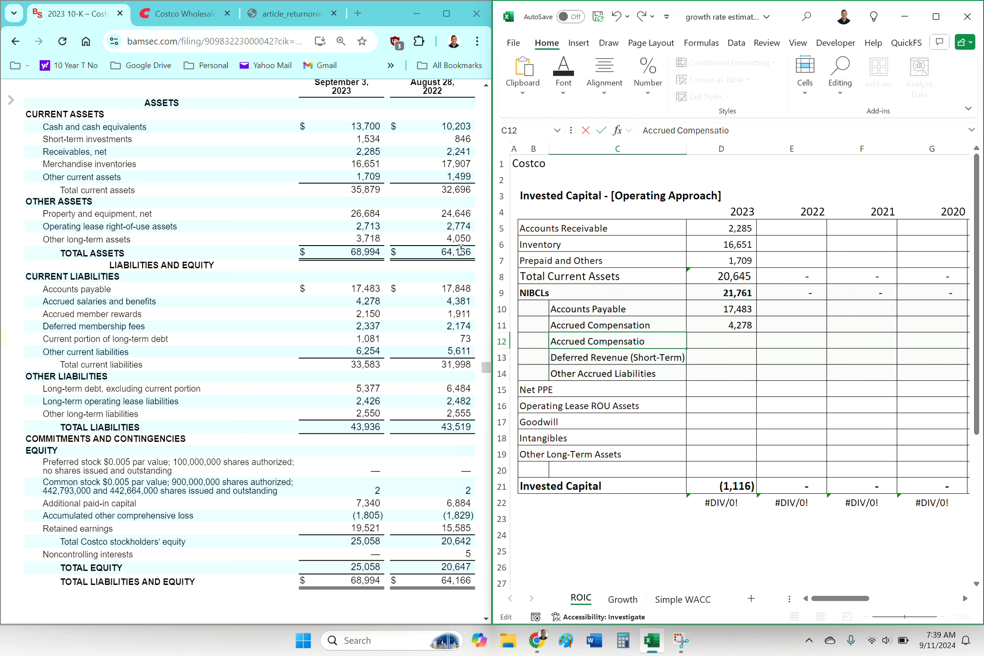
pyautogui.write('Accrued m')
pyautogui.click(721, 358)
pyautogui.write('2,337')
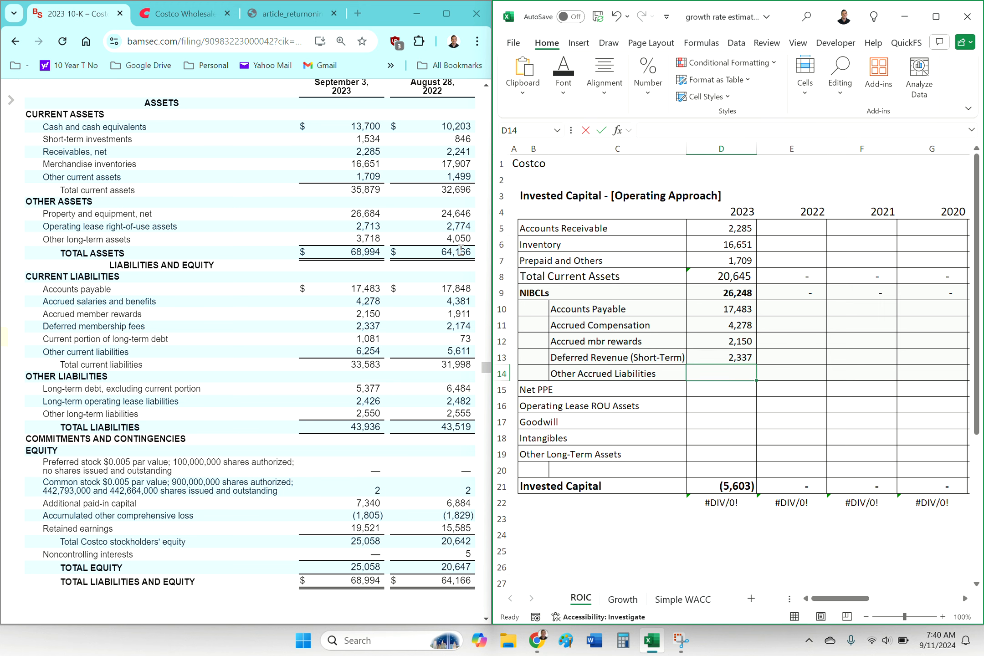
pyautogui.write('6254')
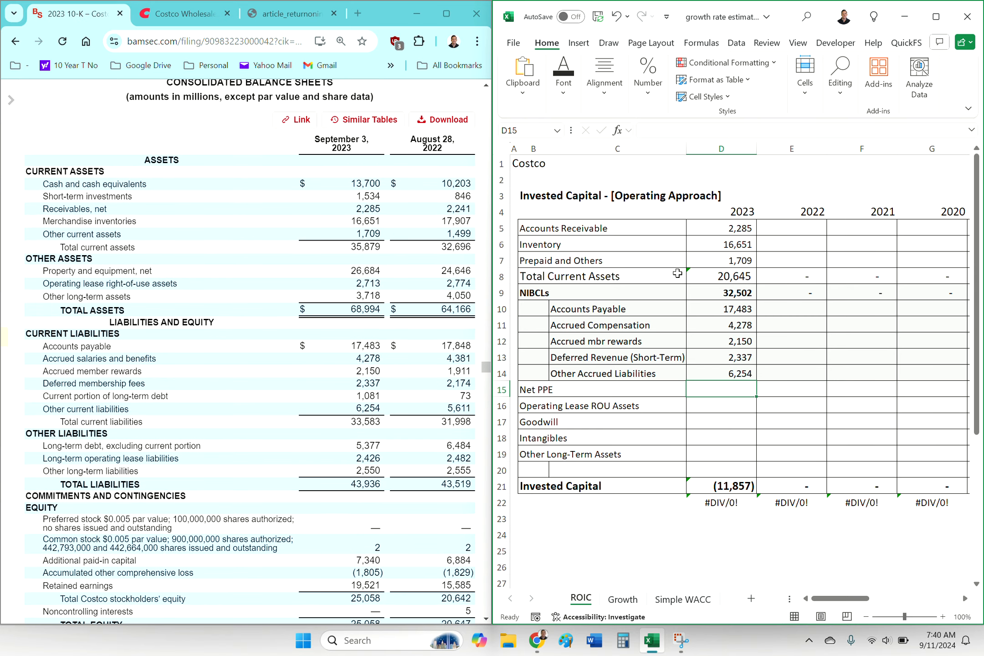
# - Enter 2023 net PPE 26,684, lease ROU assets 2,713 and other long-term assets 3,718
pyautogui.write('2668')
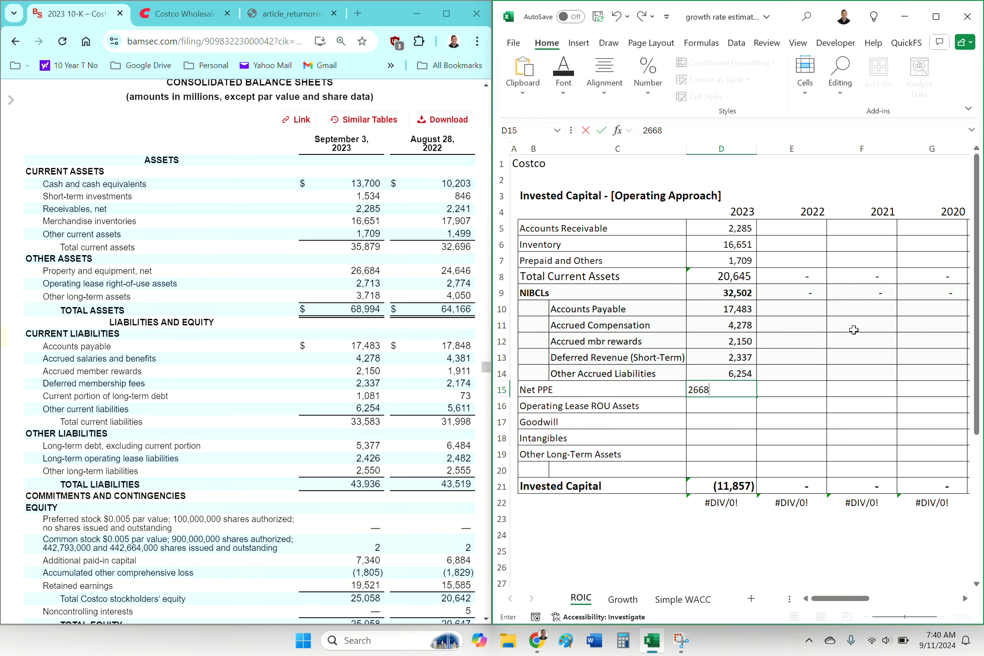
pyautogui.press('Enter')
pyautogui.write('2,713')
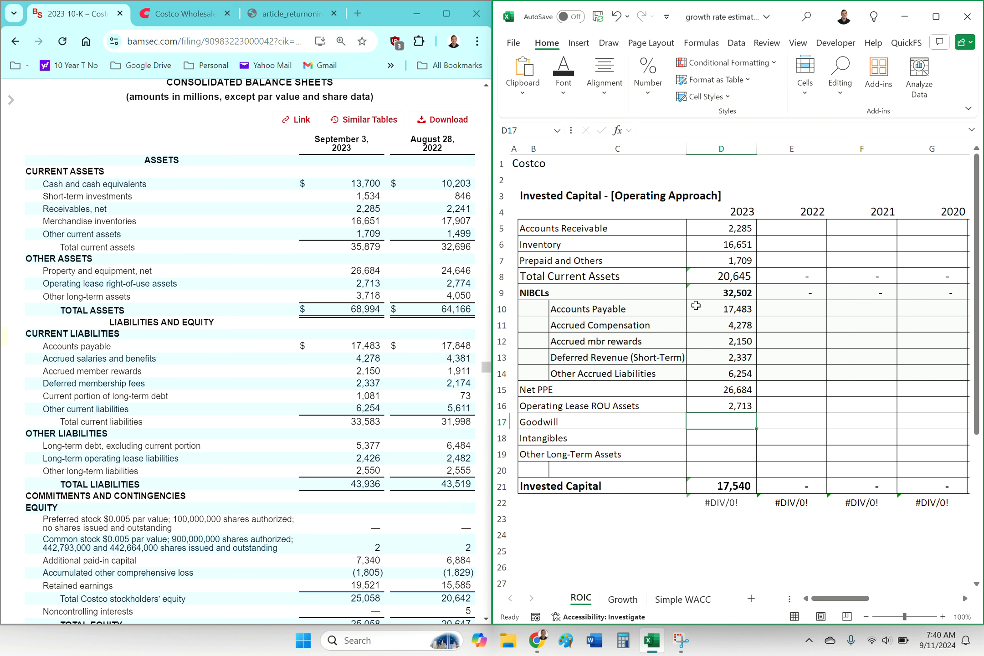
pyautogui.click(721, 454)
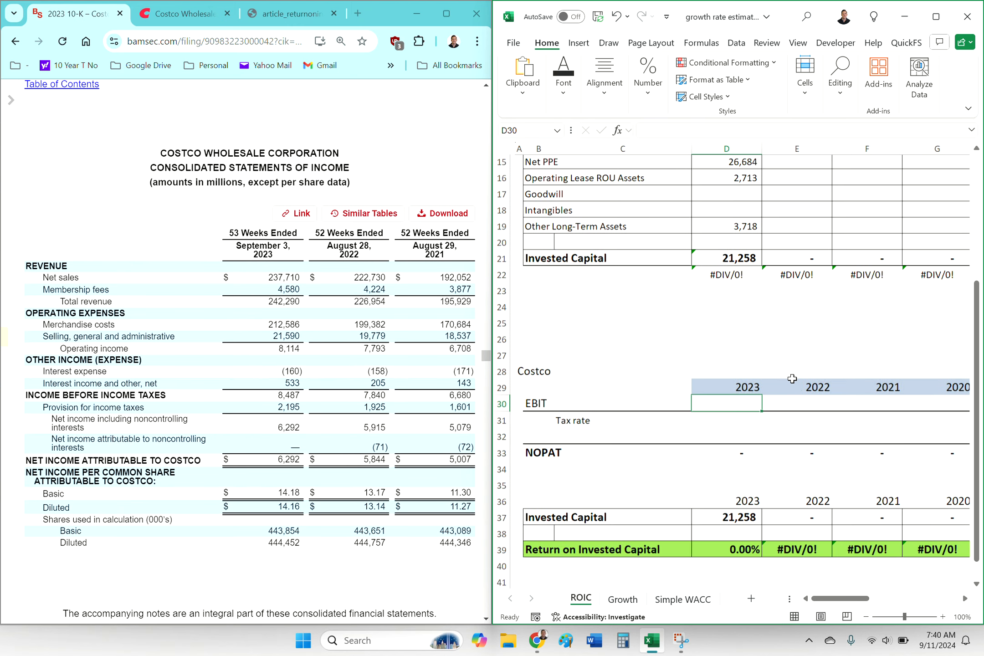
# - Enter 2023 EBIT 8,114 and the 25.9% effective tax rate found in the 10-K
pyautogui.write('8114')
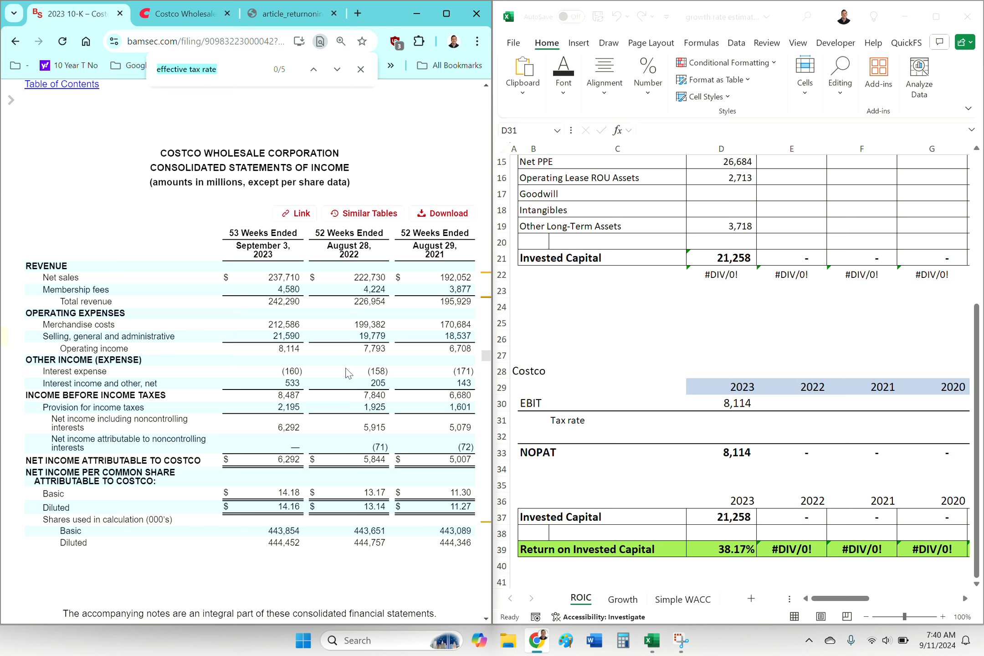
pyautogui.click(337, 69)
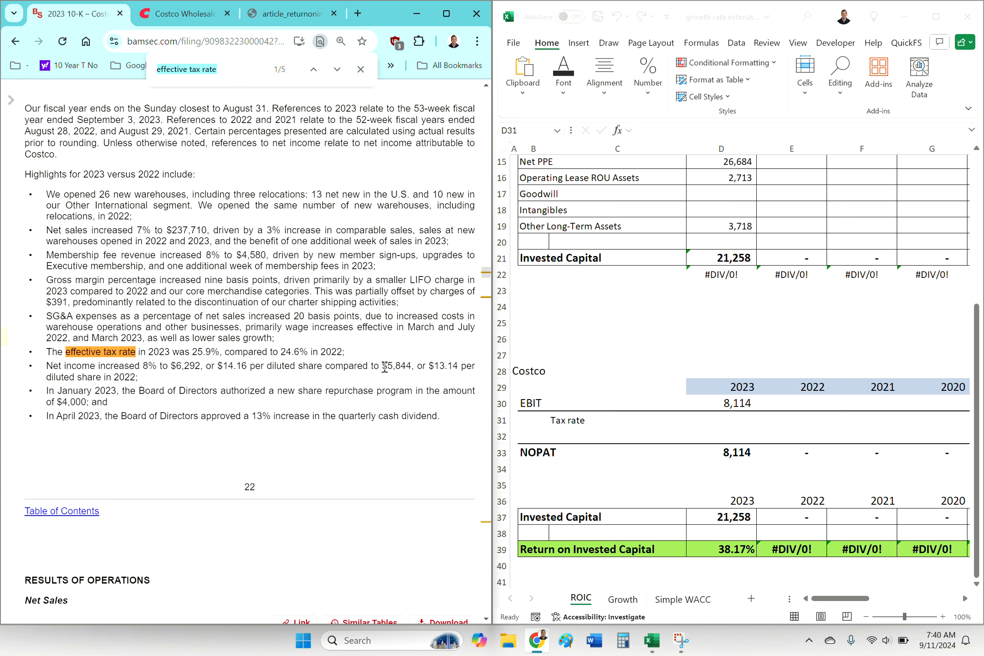
pyautogui.click(720, 419)
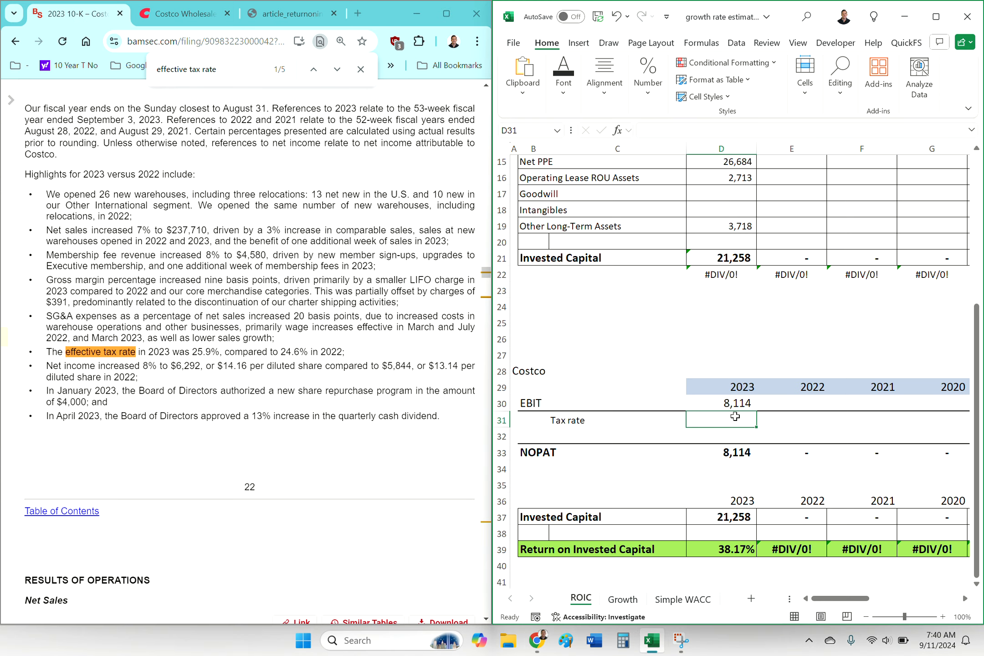
pyautogui.write('25.9%')
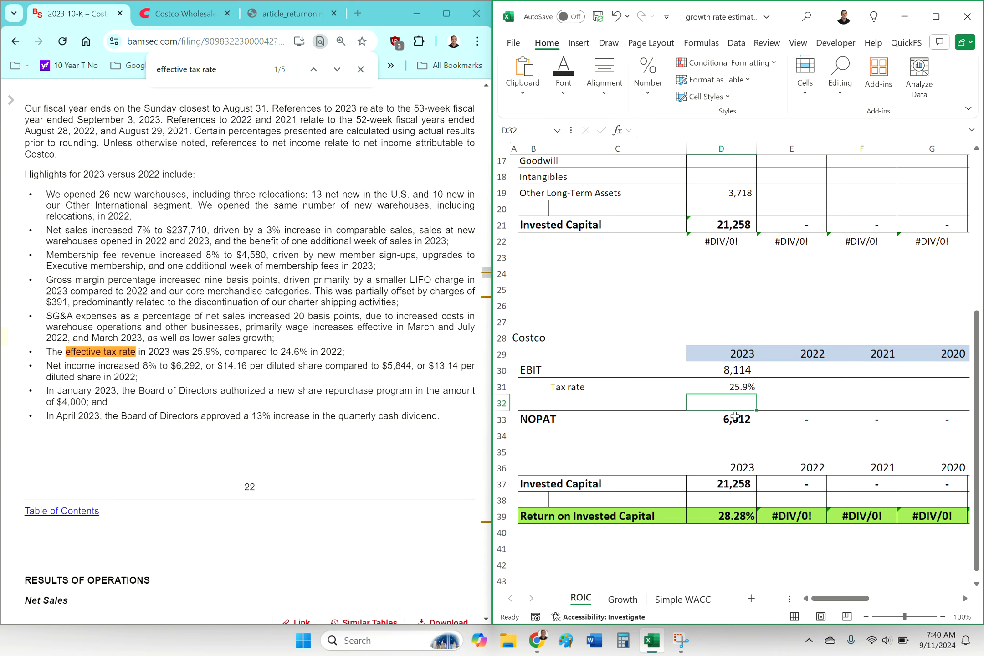
pyautogui.click(622, 599)
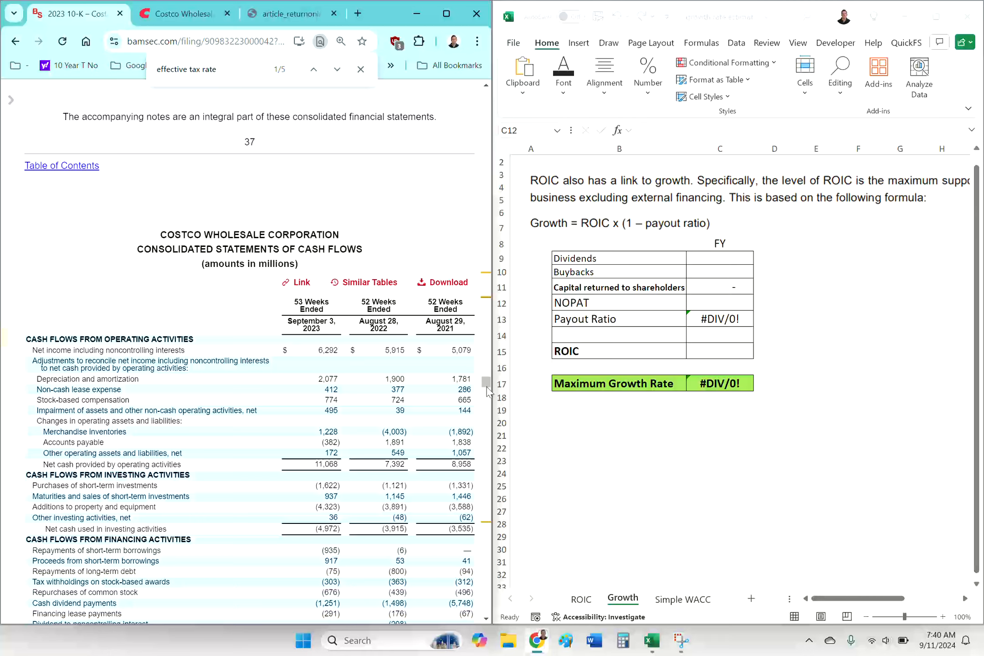
# - Check the article and 10-K, then enter buybacks of 676 on the Growth sheet
pyautogui.scroll(-3)
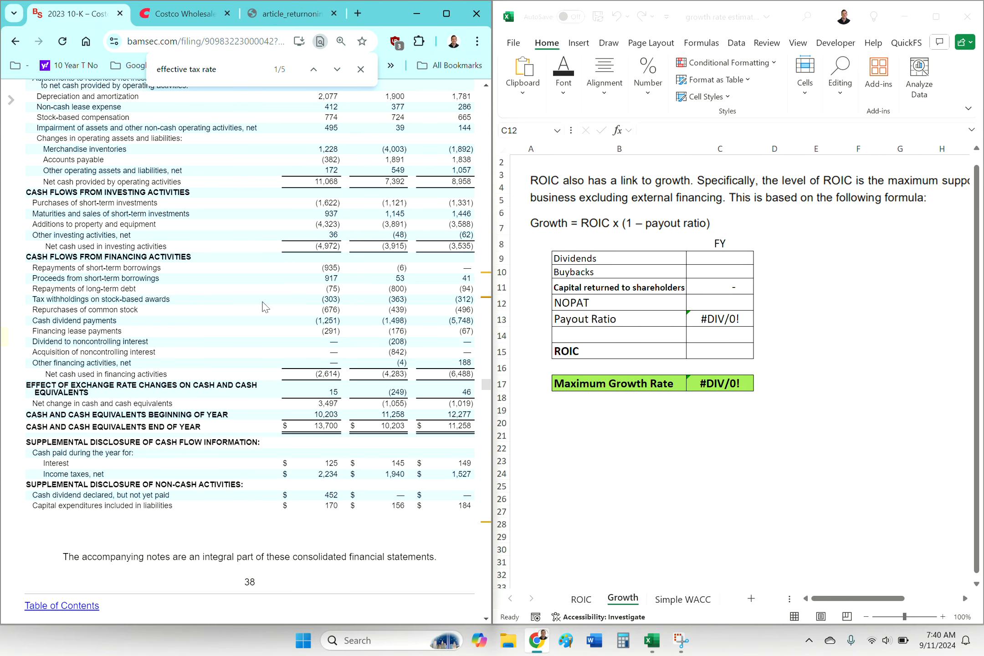
pyautogui.click(292, 13)
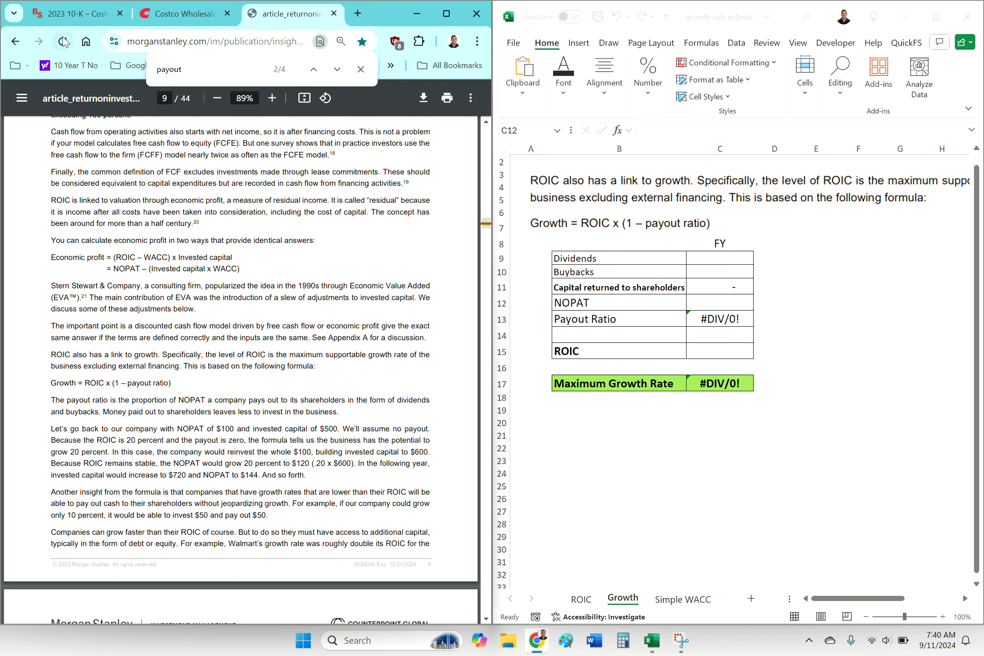
pyautogui.click(70, 14)
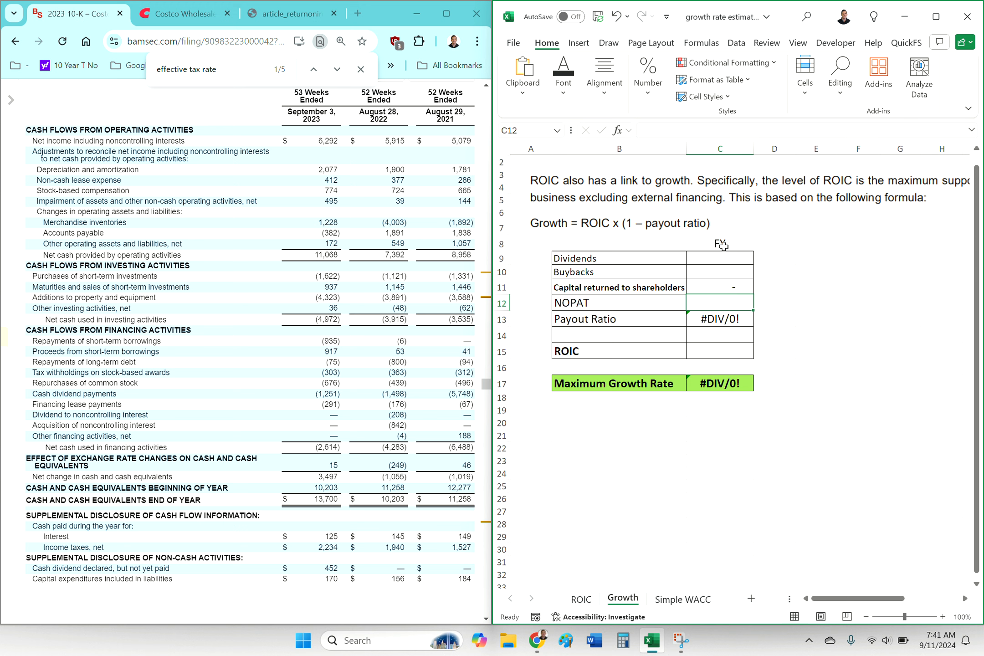
pyautogui.click(719, 258)
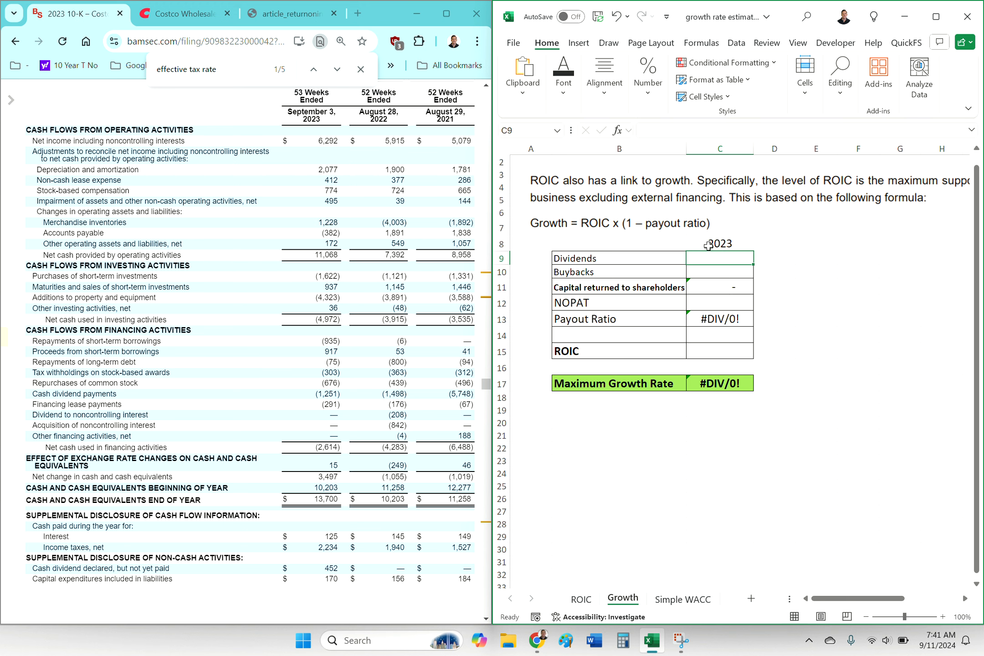
pyautogui.scroll(-3)
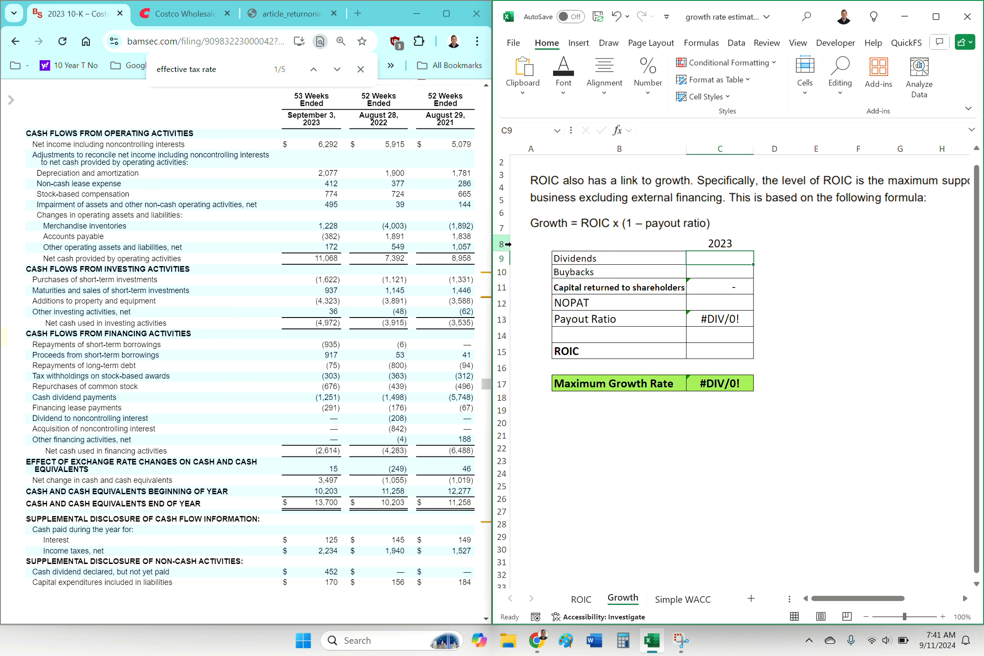
pyautogui.click(720, 271)
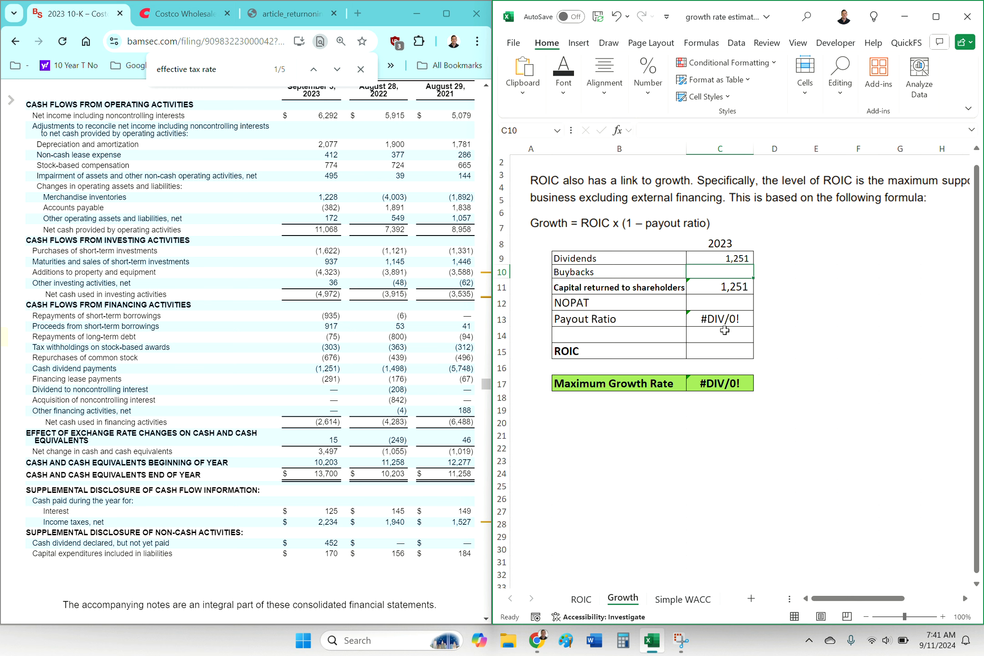
pyautogui.write('676')
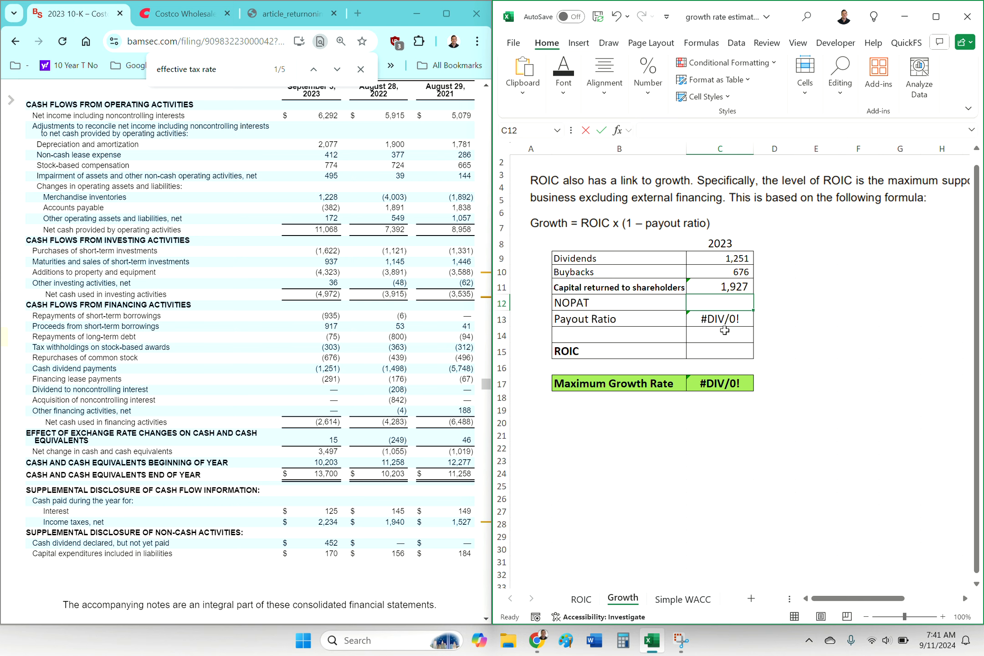
# - Link Growth sheet NOPAT to =ROIC!D33 and ROIC to =ROIC!D39
pyautogui.click(579, 599)
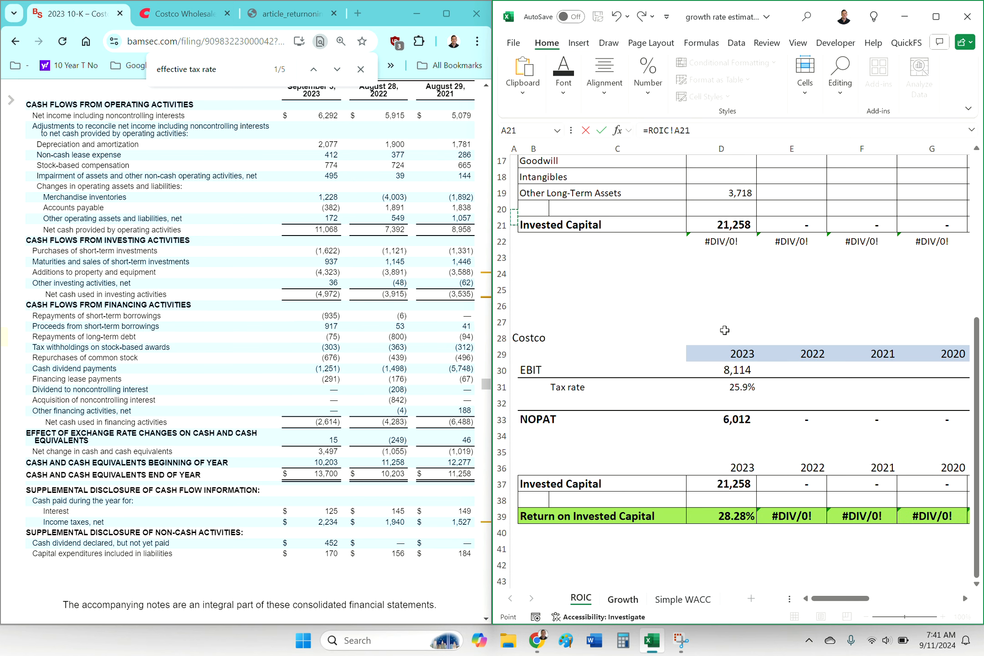
pyautogui.click(721, 419)
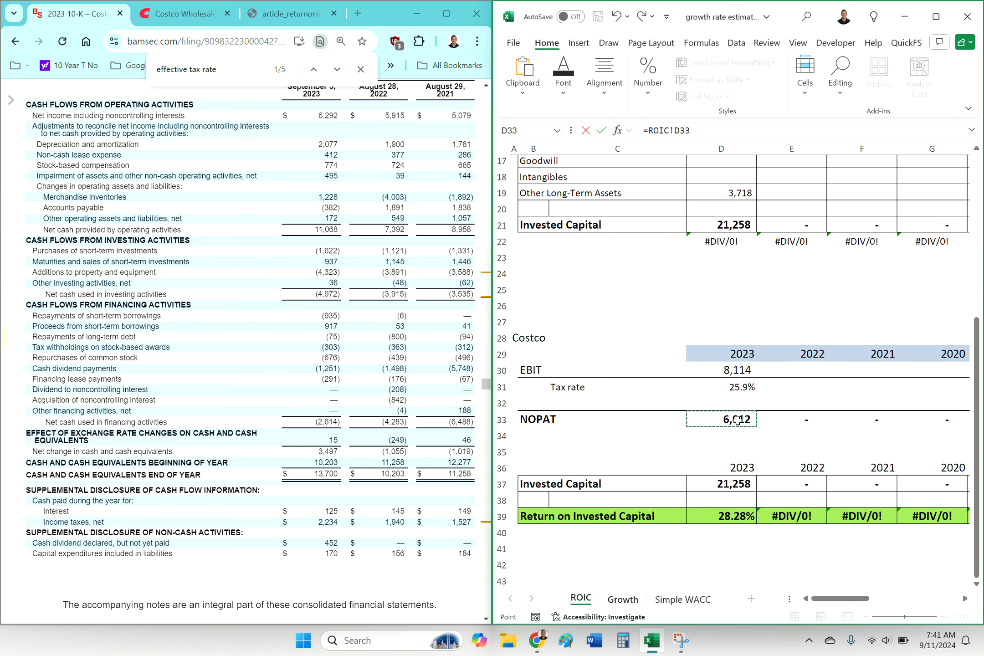
pyautogui.click(622, 599)
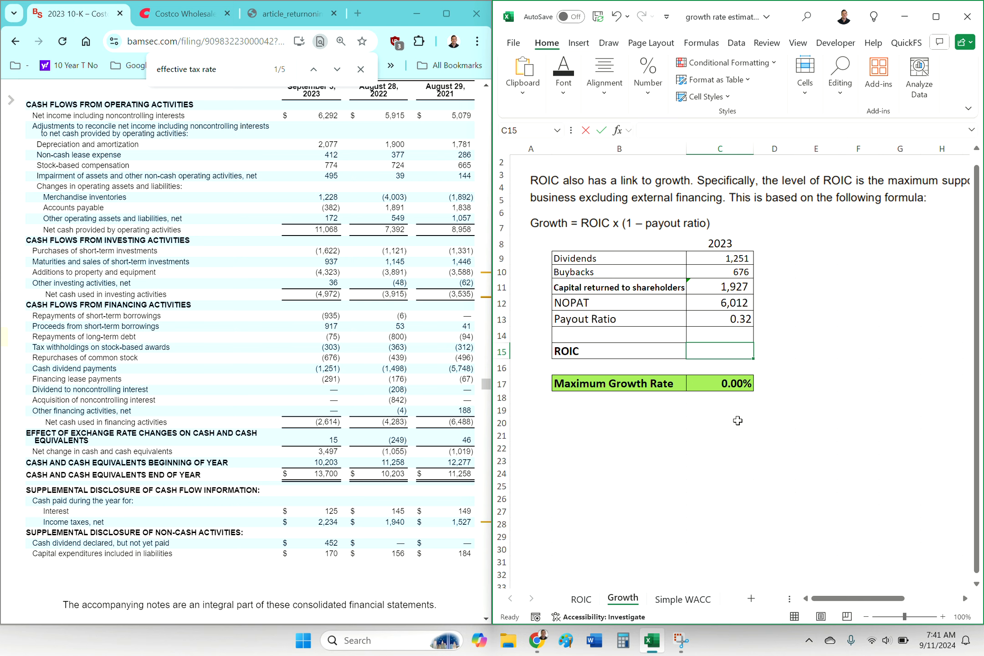
pyautogui.click(580, 599)
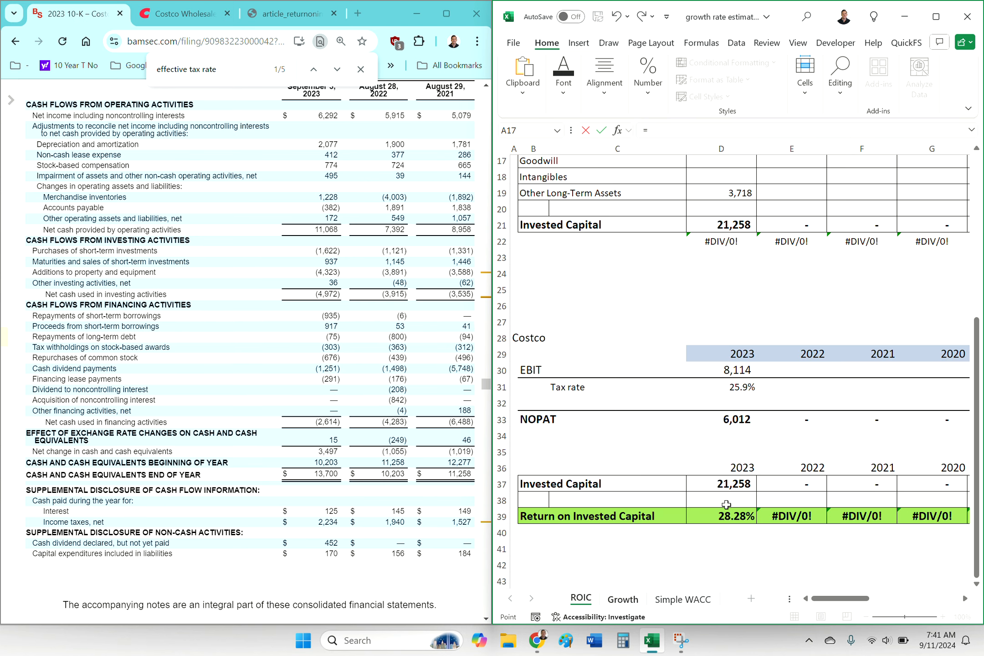
pyautogui.click(621, 600)
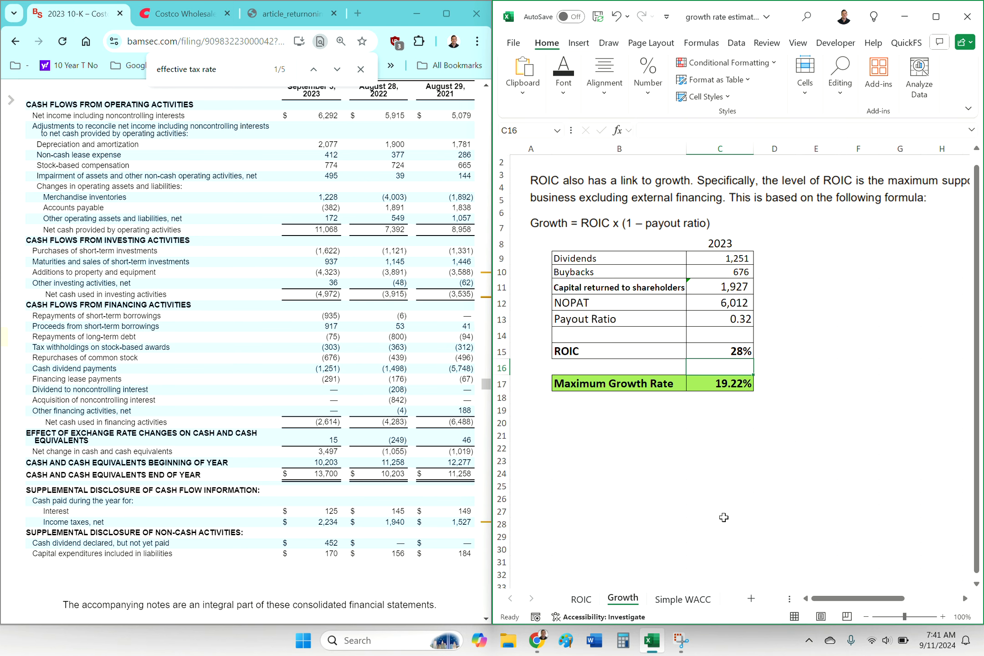
pyautogui.click(731, 384)
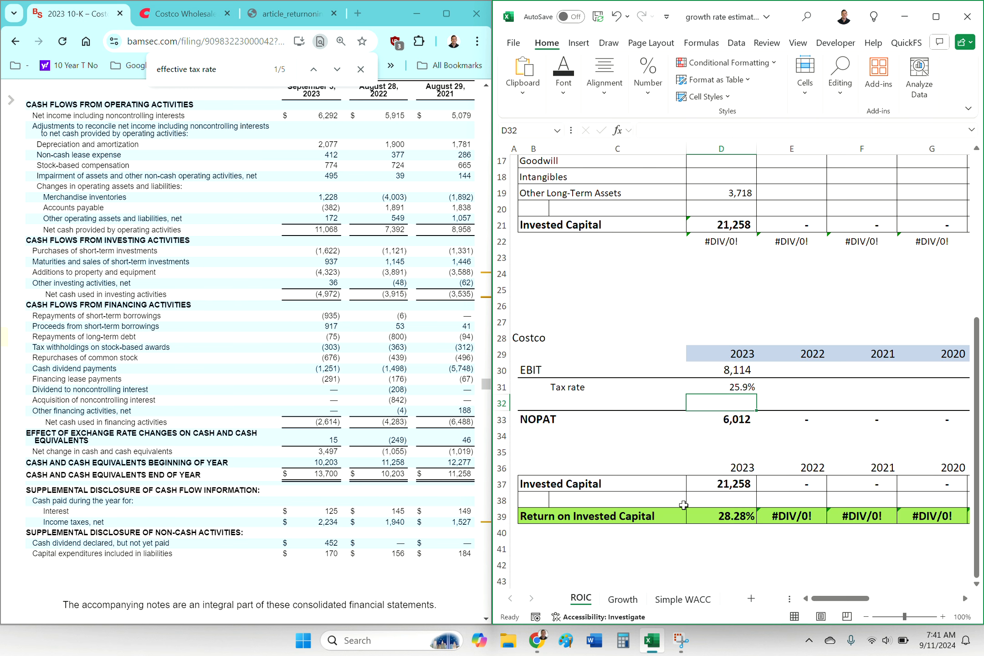
# - Review the ROIC formula, Dividends and Buybacks figures, and the Maximum Growth Rate formula
pyautogui.click(721, 517)
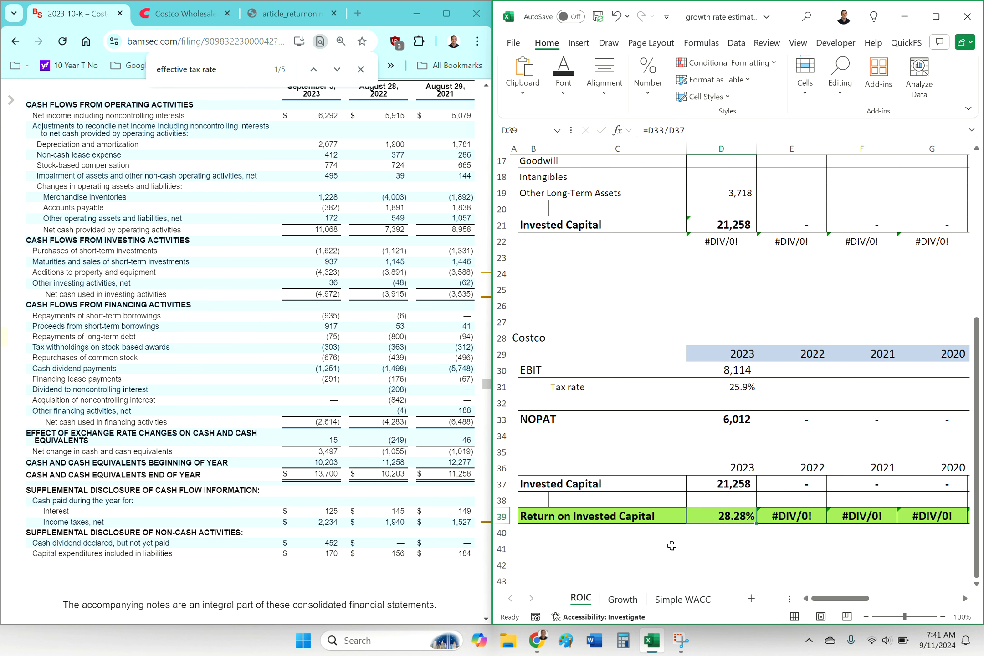
pyautogui.click(622, 599)
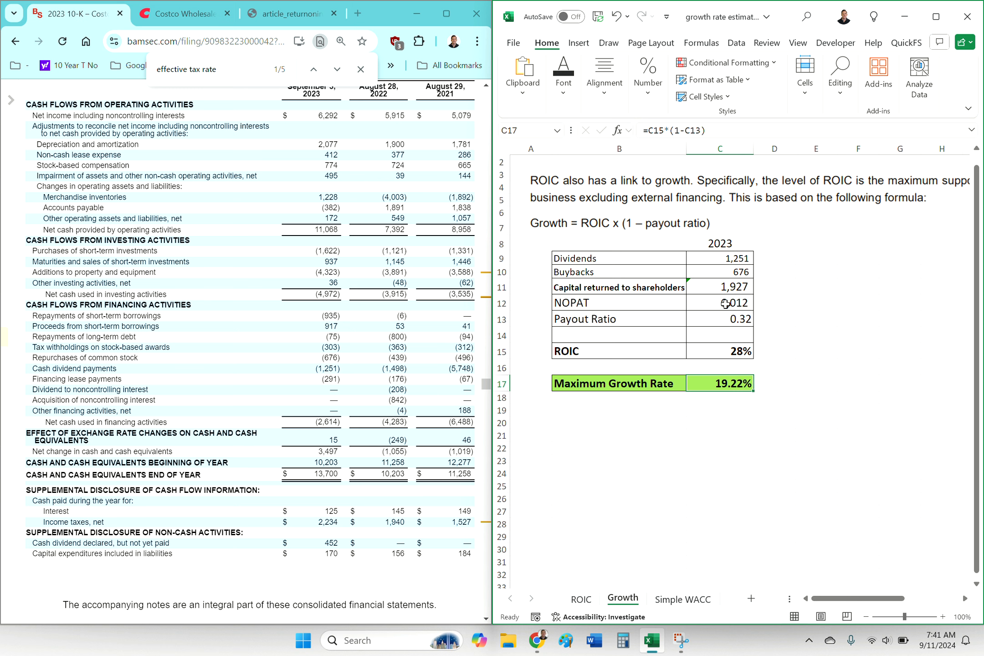
pyautogui.click(720, 319)
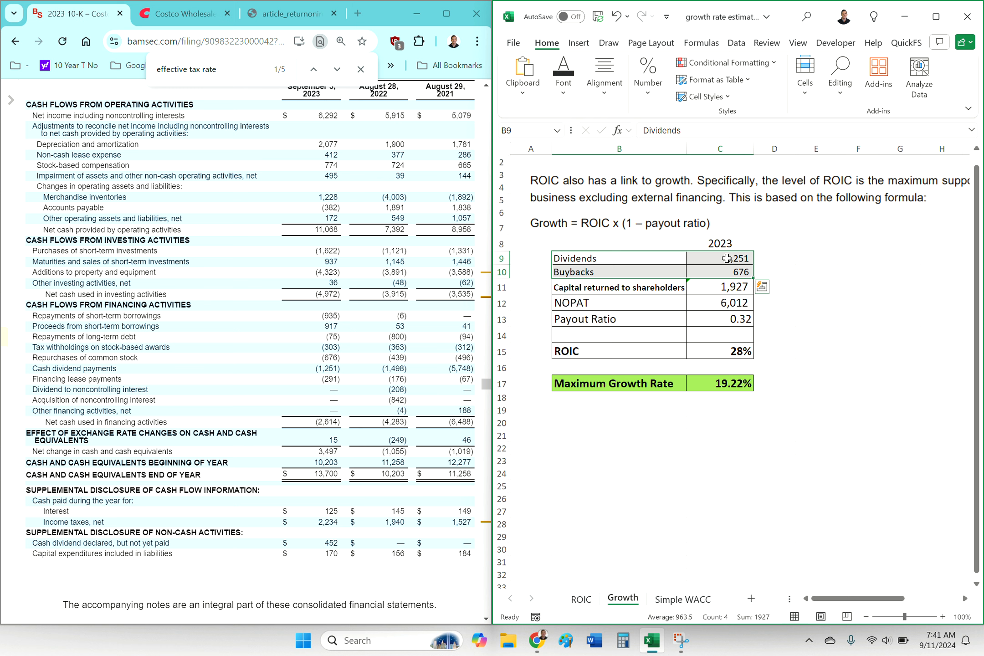
pyautogui.click(719, 271)
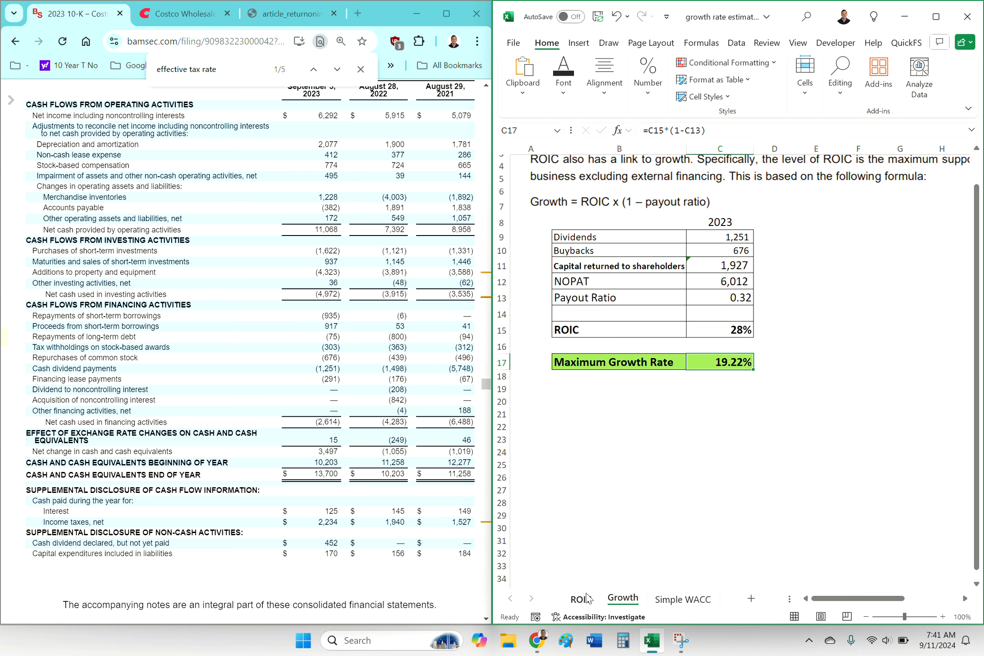
pyautogui.click(579, 599)
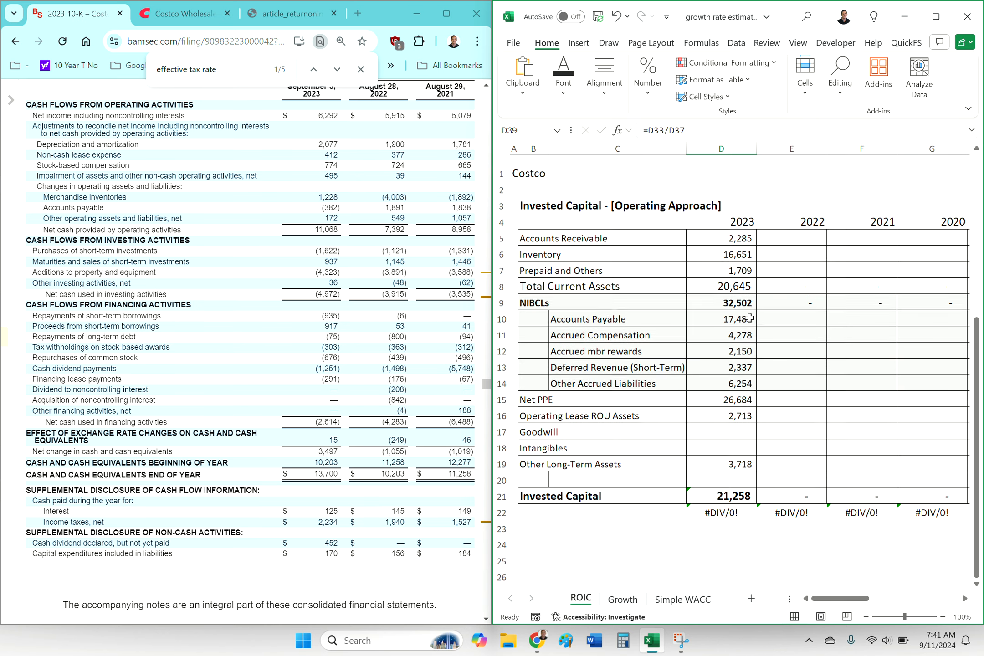
# - Scroll through the ROIC and Growth sheets, confirming the 19.22% maximum growth rate
pyautogui.scroll(-3)
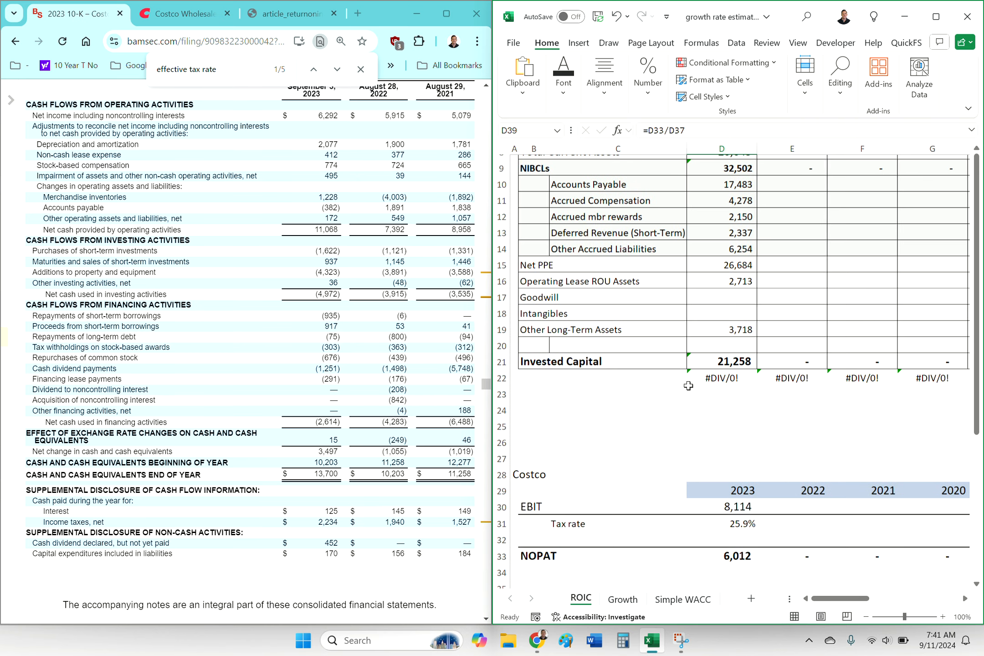
pyautogui.click(622, 599)
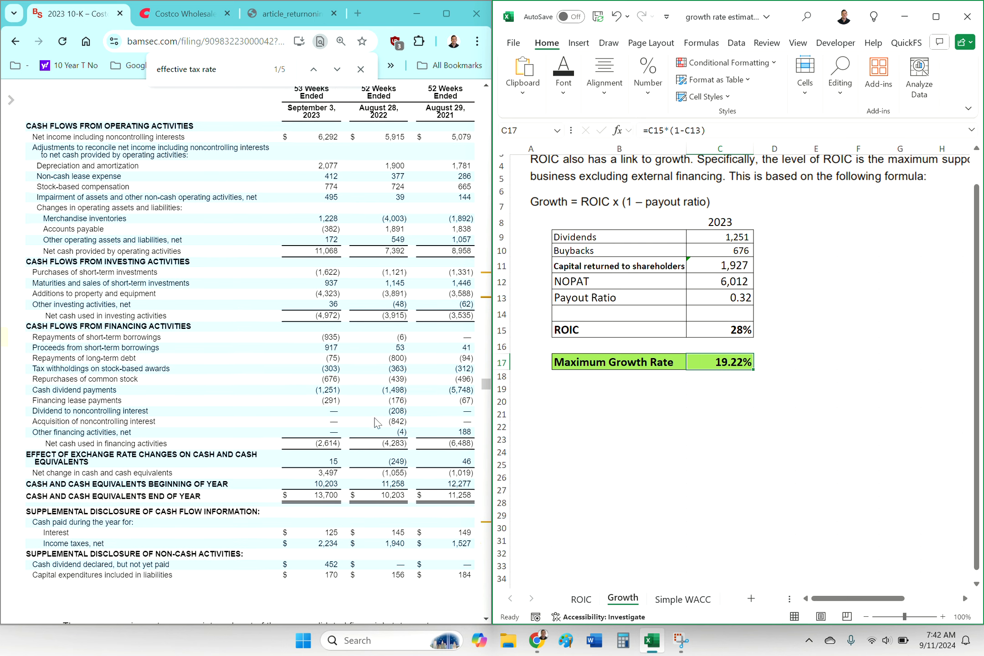
pyautogui.scroll(-3)
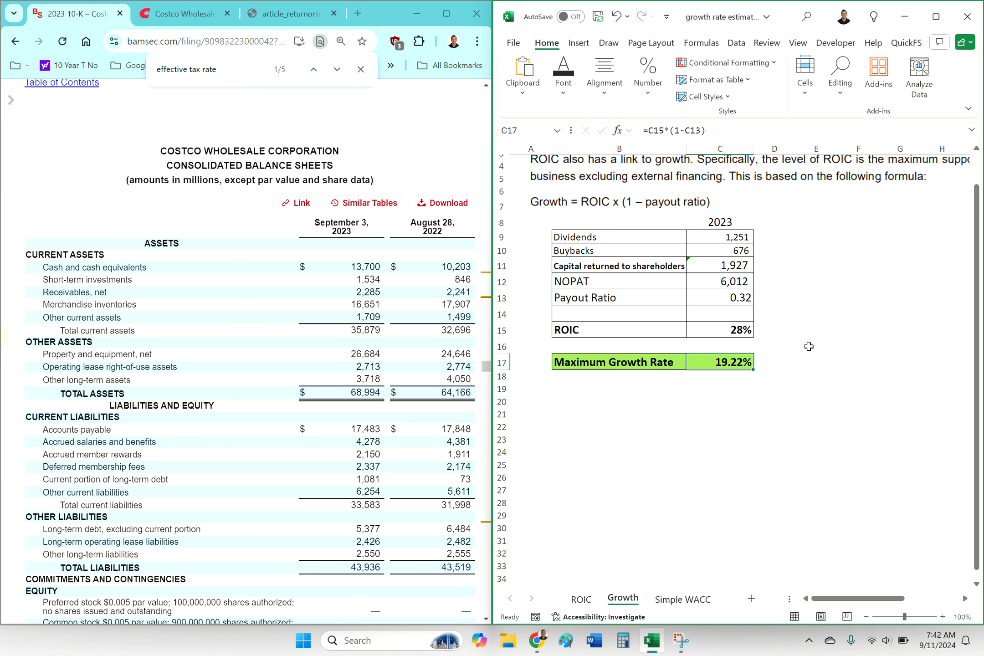
pyautogui.click(580, 599)
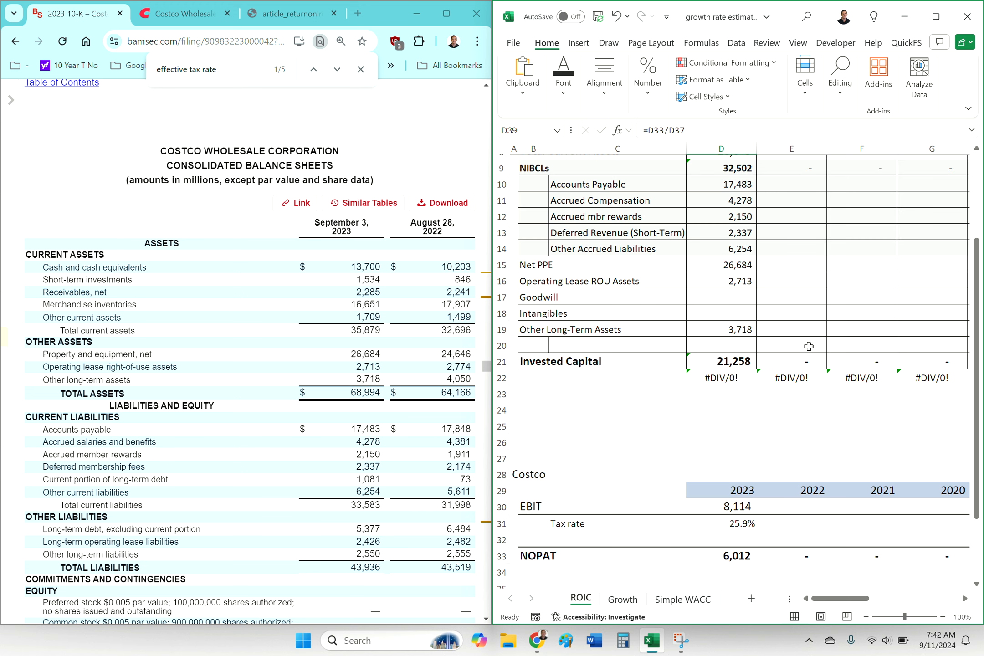
pyautogui.scroll(-3)
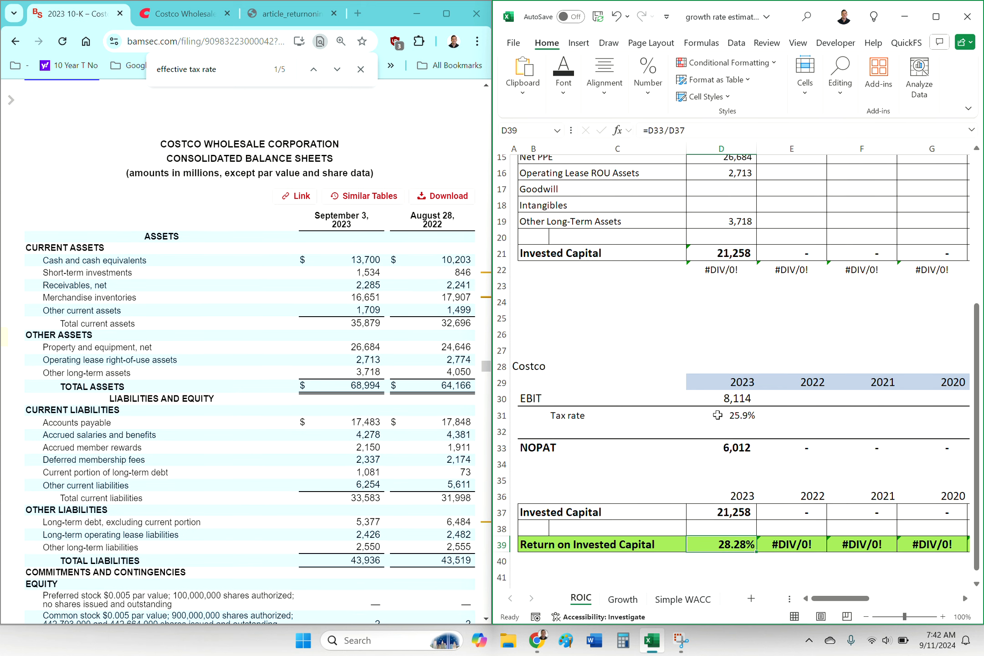
pyautogui.scroll(-3)
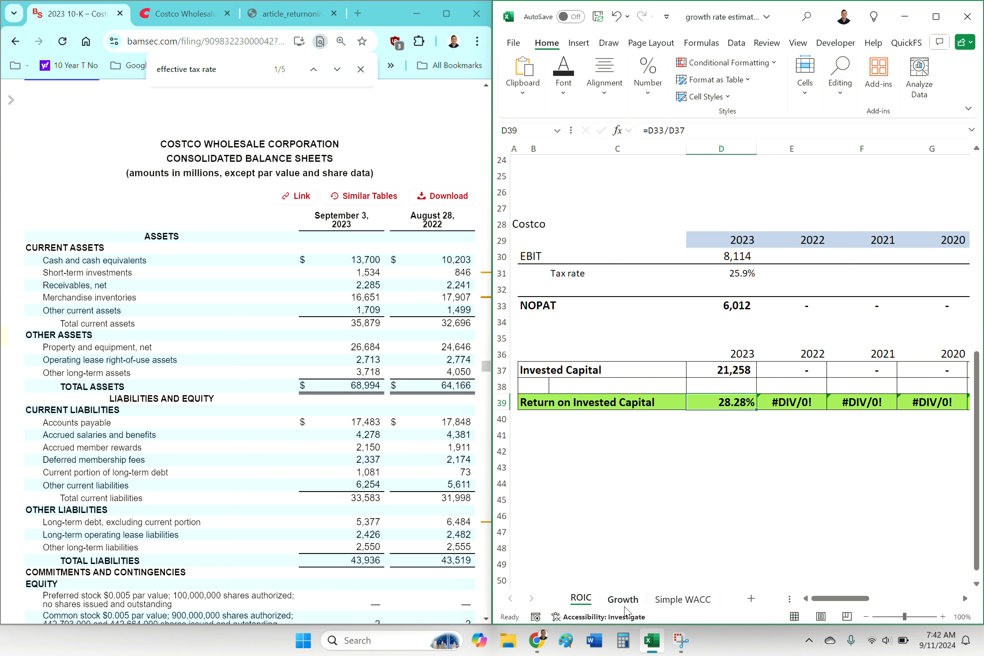
pyautogui.click(623, 599)
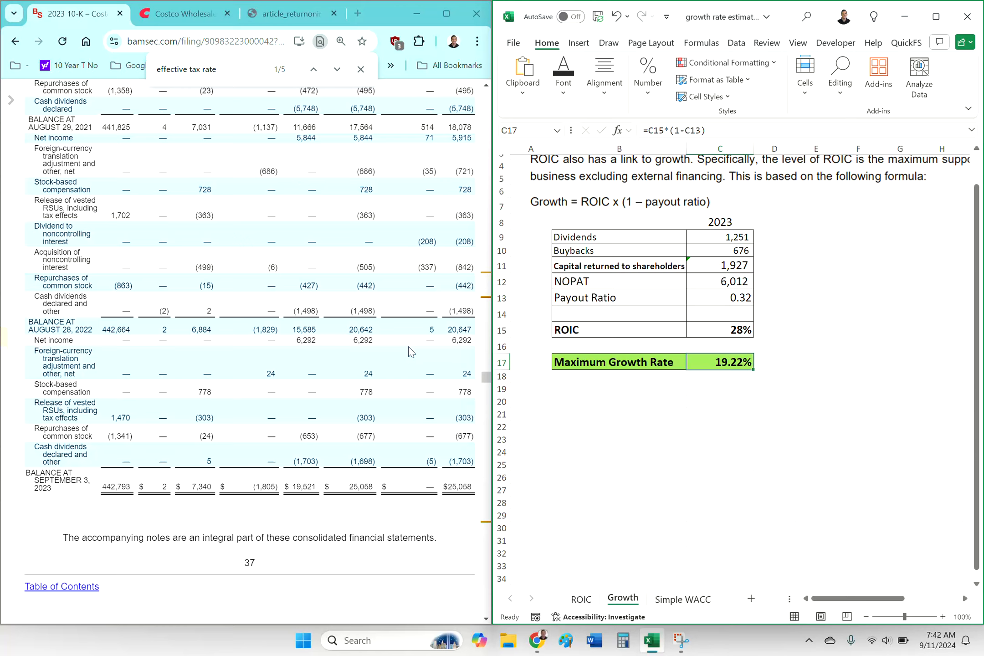
# - Skim the Morgan Stanley article on ROIC and growth, then return to the Growth sheet
pyautogui.click(291, 14)
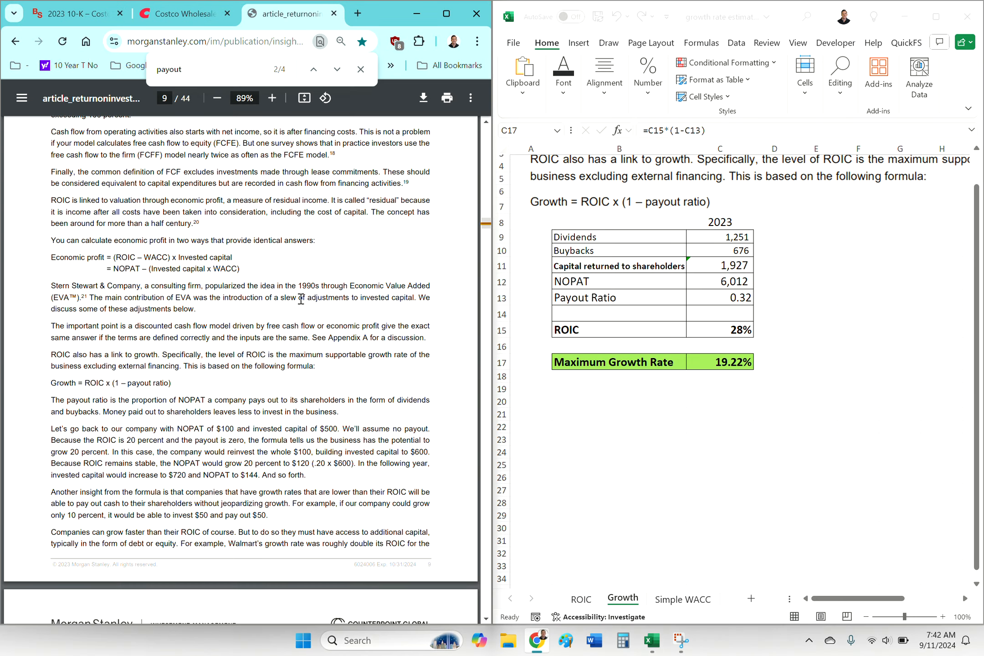
pyautogui.scroll(-3)
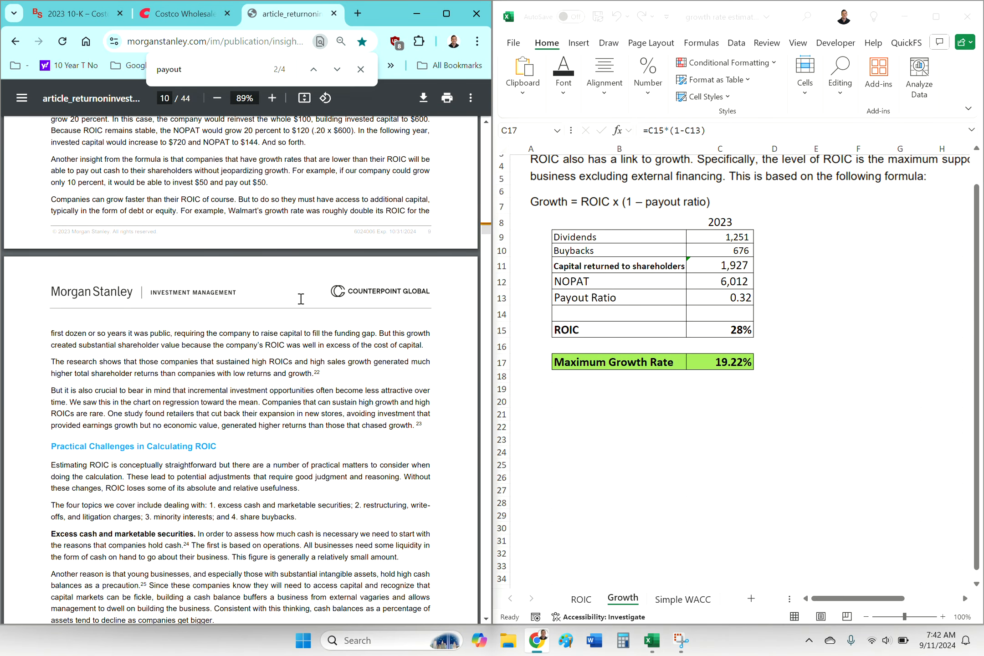
pyautogui.scroll(-3)
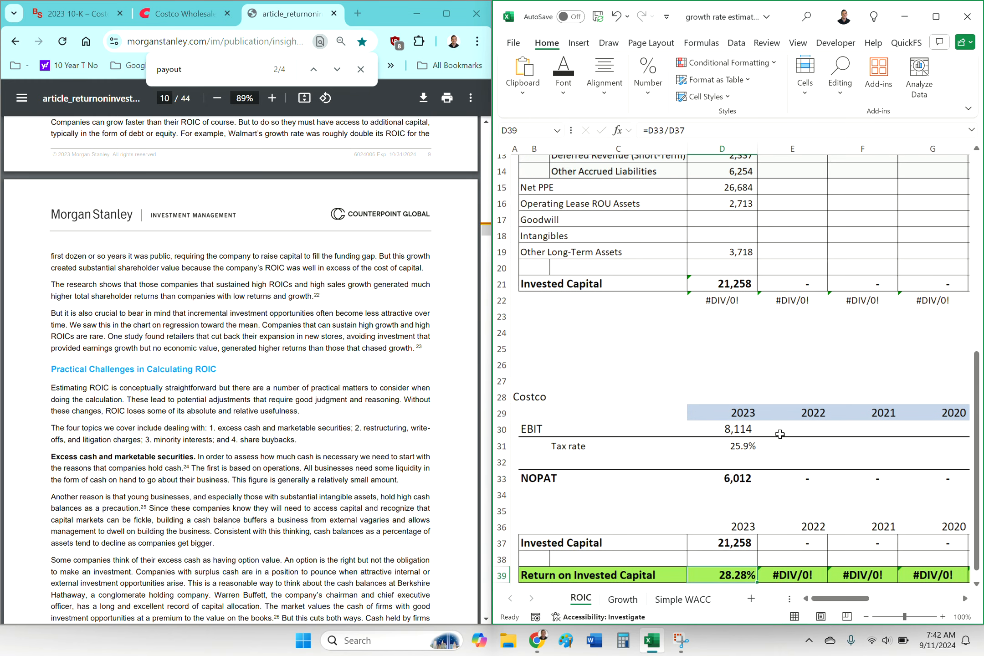
pyautogui.click(623, 599)
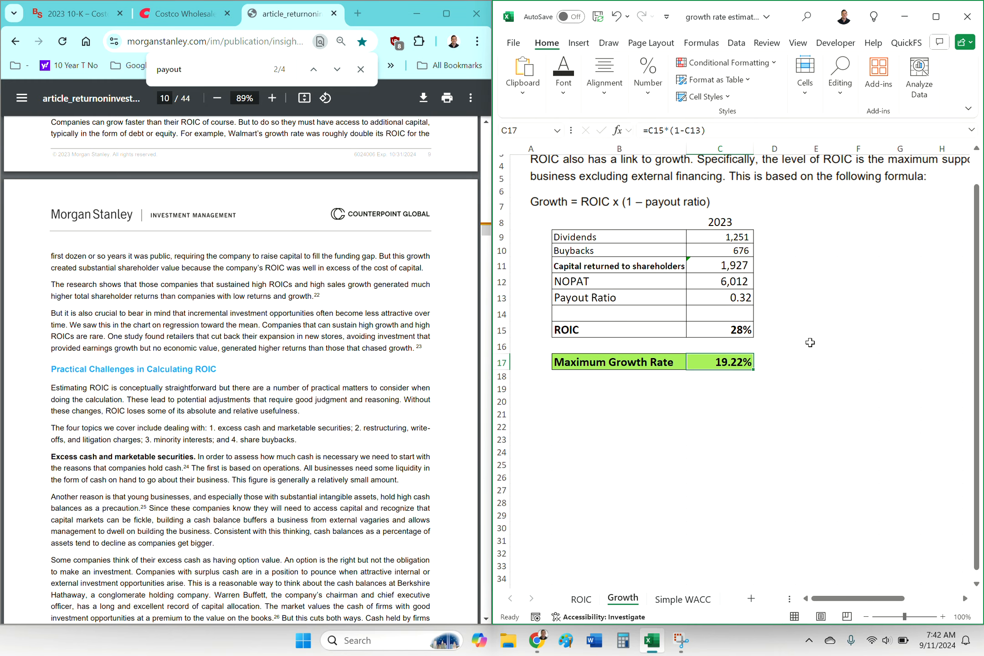
pyautogui.moveTo(819, 323)
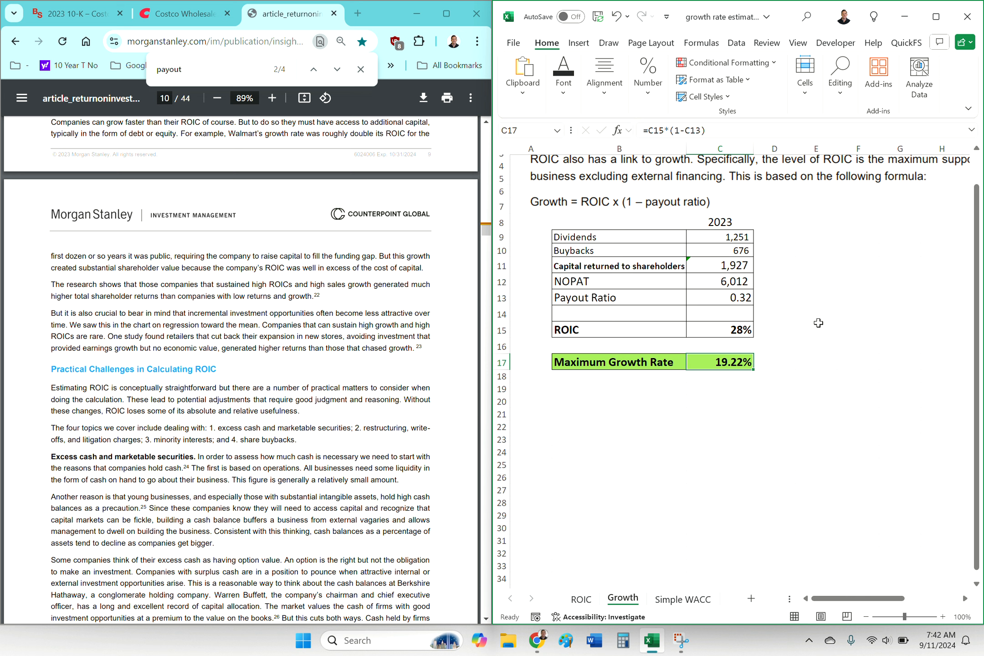